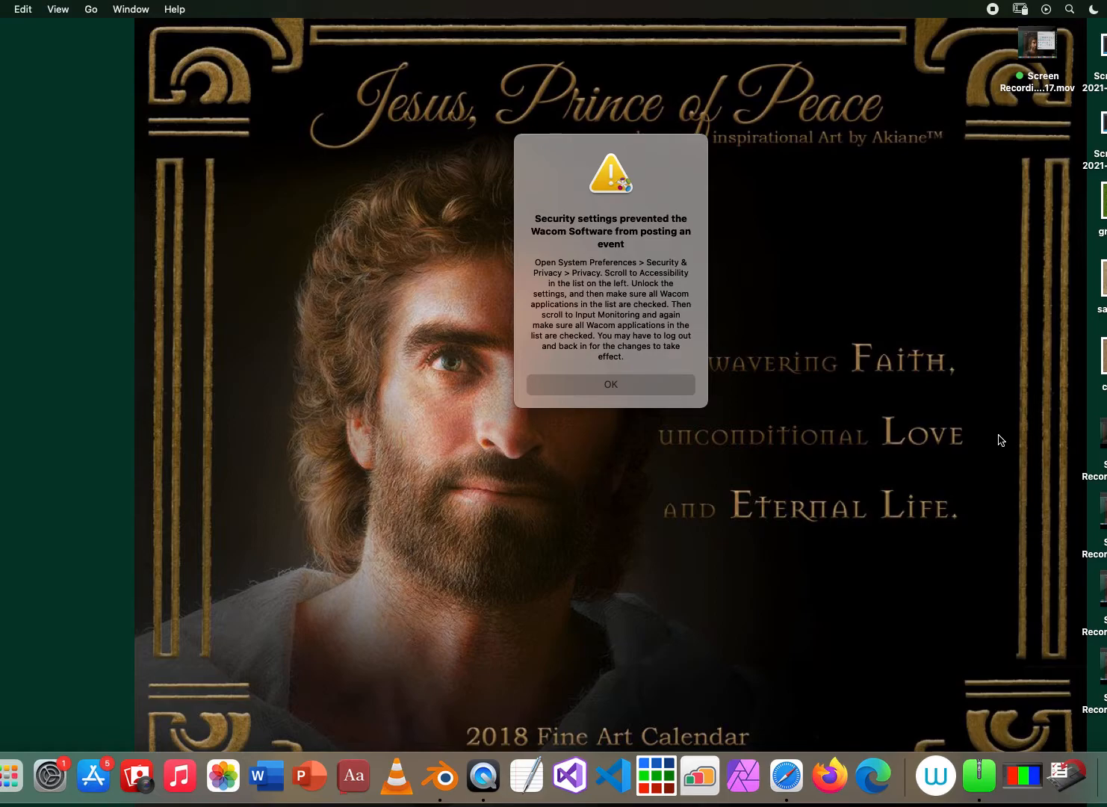
pyautogui.moveTo(101, 593)
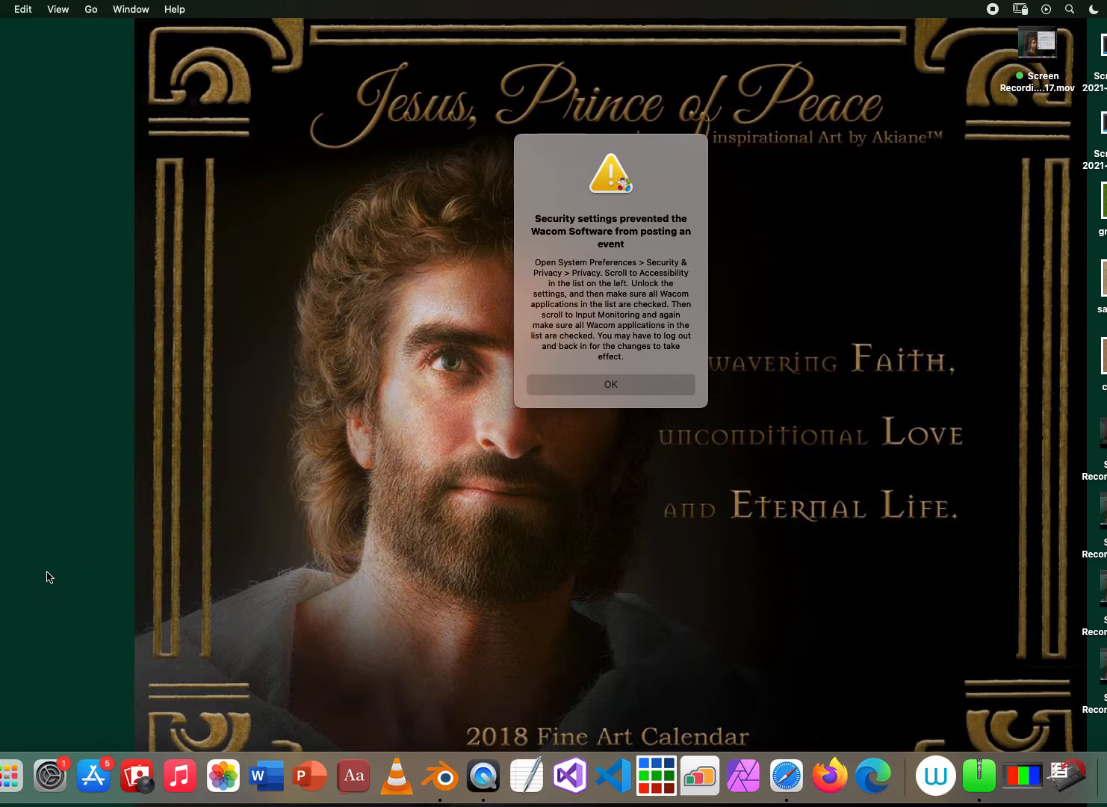
pyautogui.moveTo(30, 603)
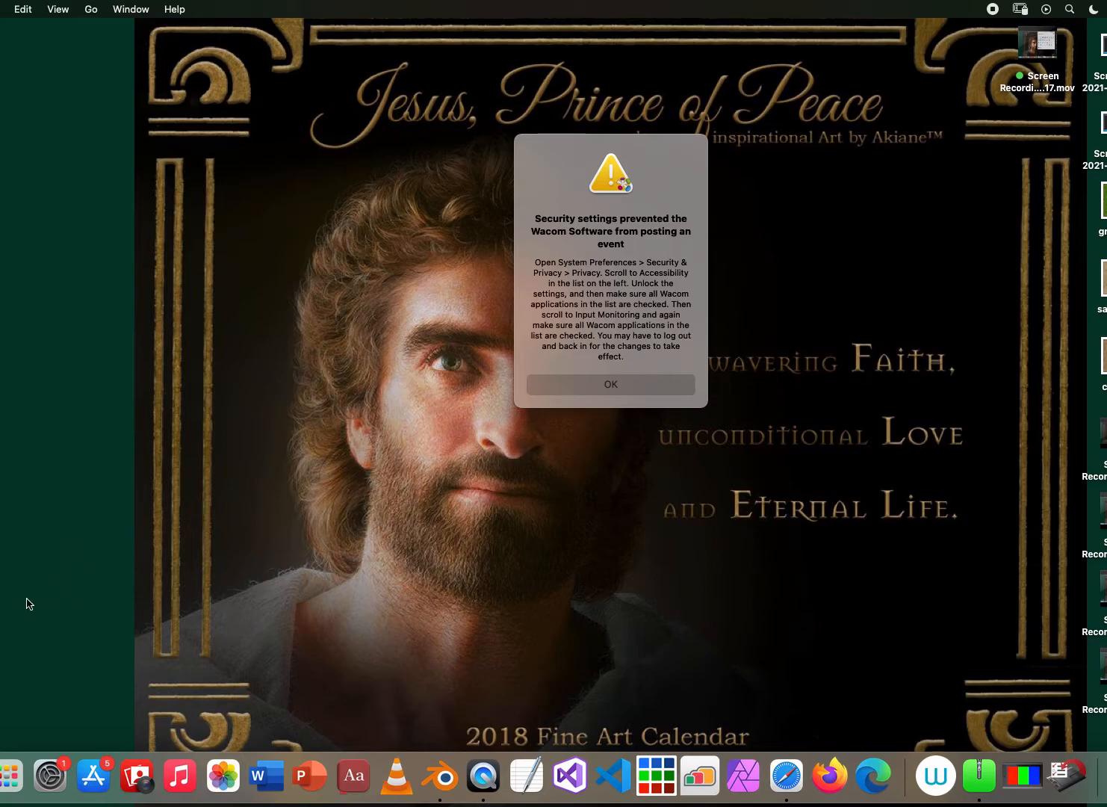
pyautogui.moveTo(49, 775)
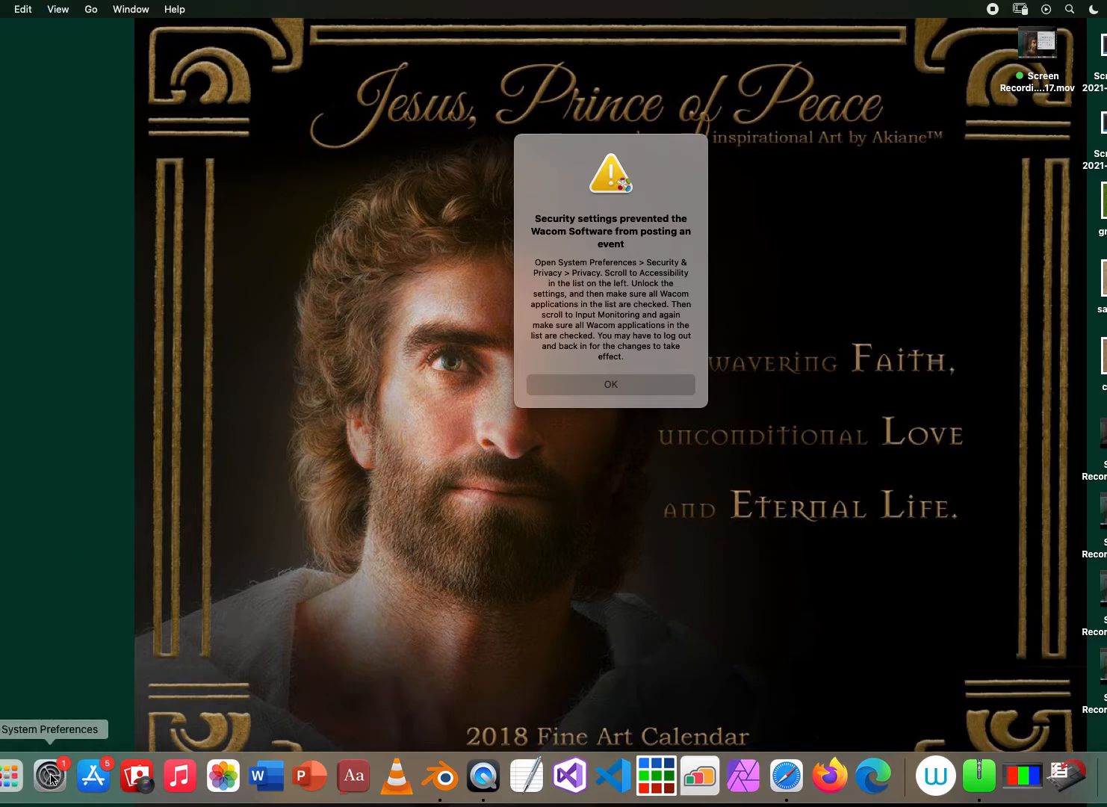
# Open System Preferences, dismiss the Wacom warning, and search for 'se'.
pyautogui.click(48, 775)
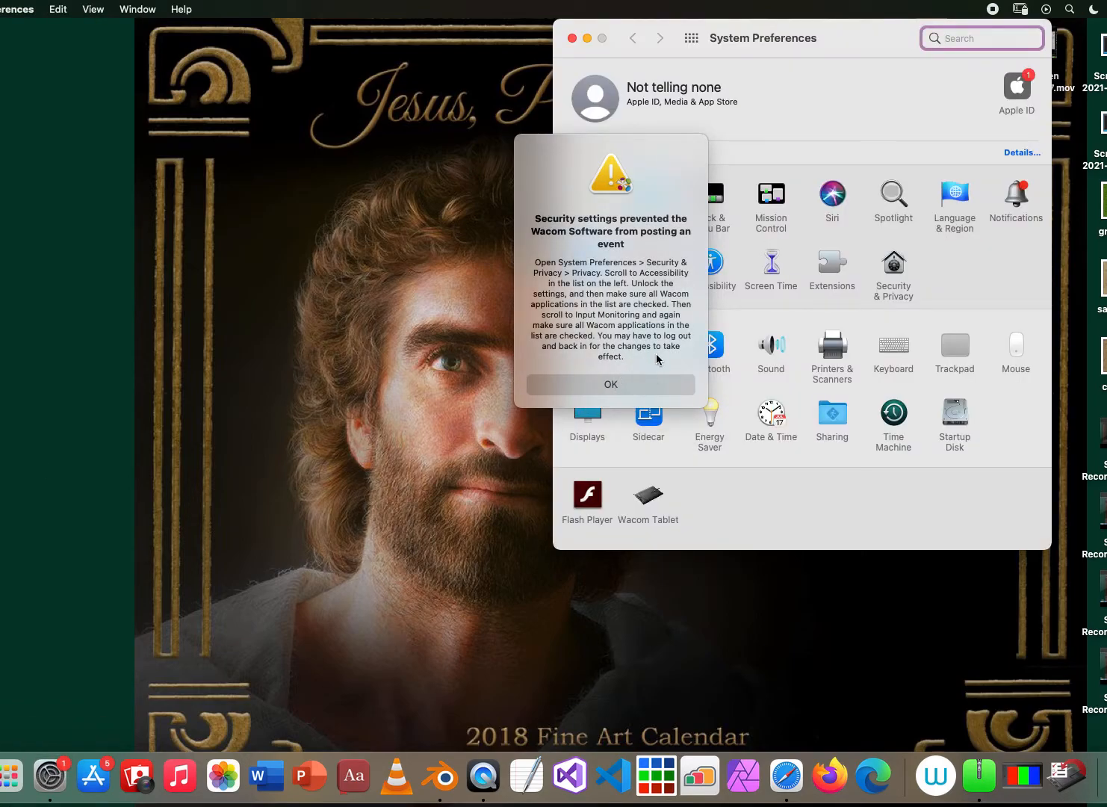
pyautogui.click(609, 384)
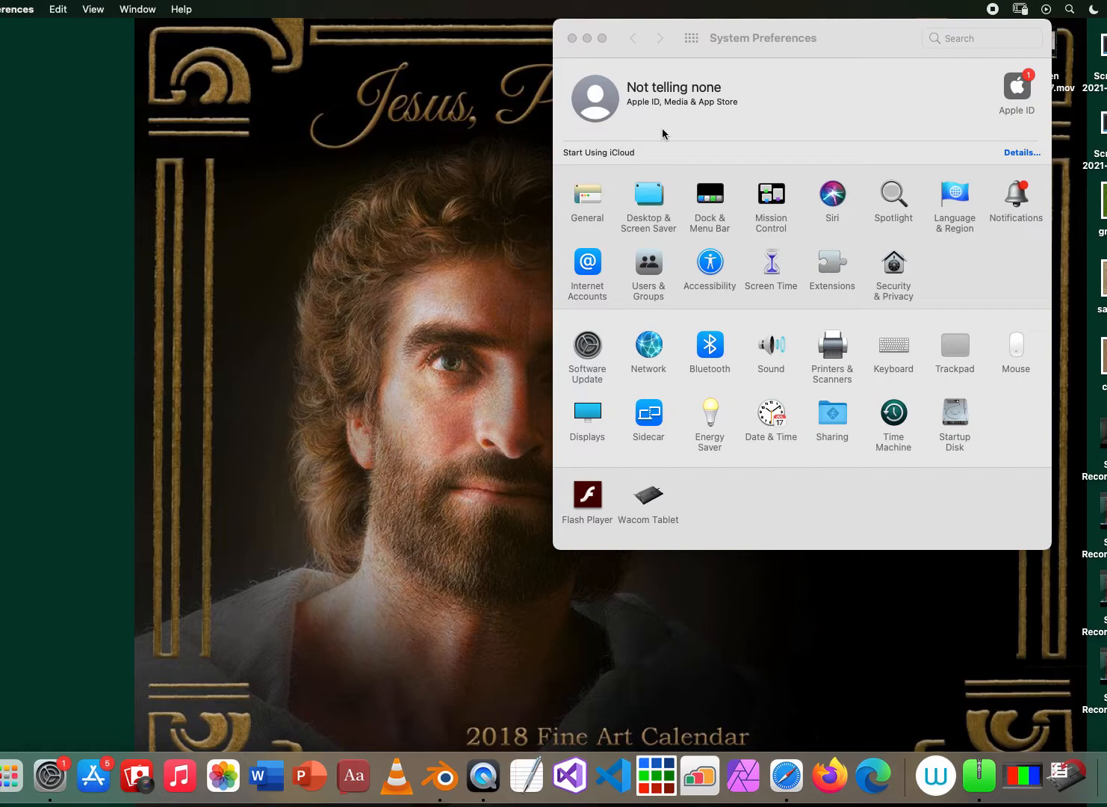
pyautogui.moveTo(878, 296)
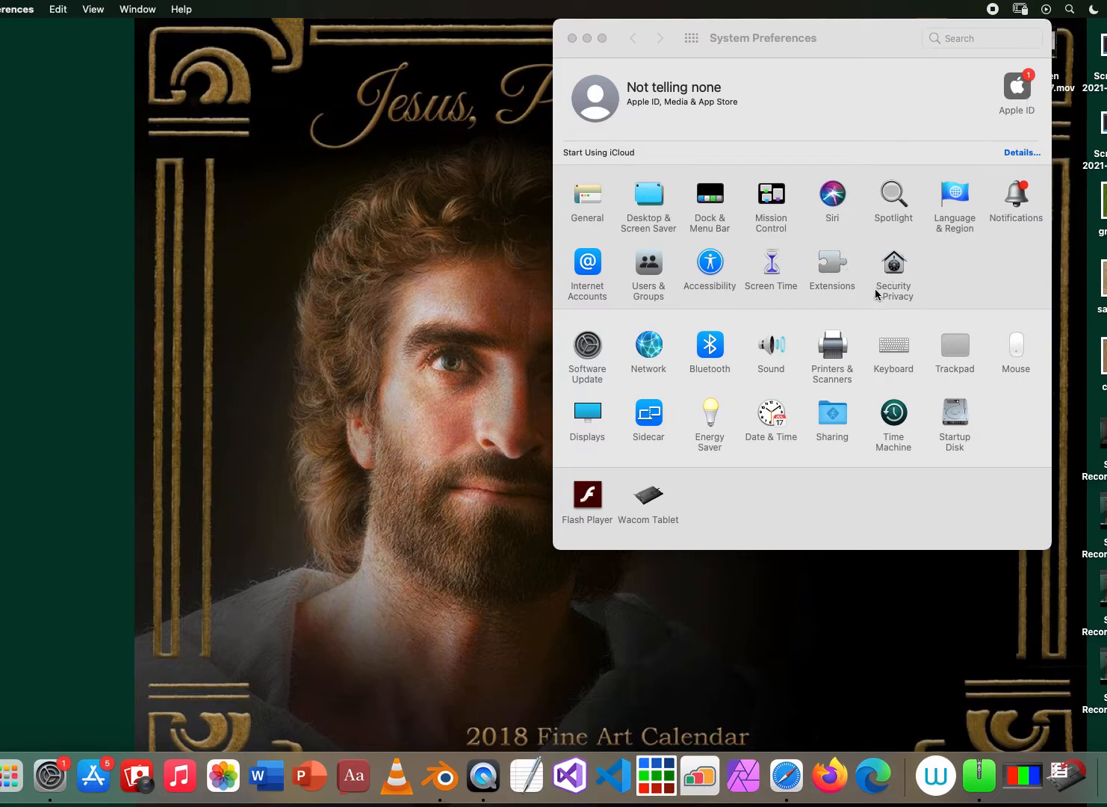
pyautogui.moveTo(974, 42)
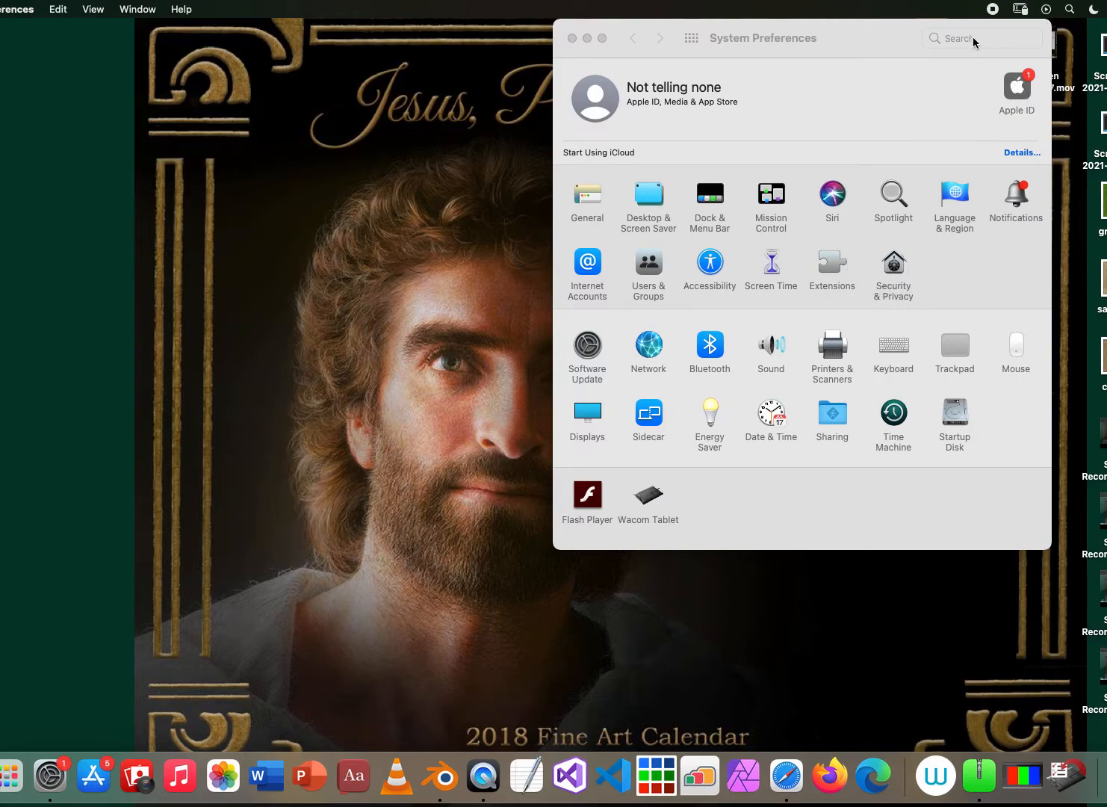
pyautogui.write('s')
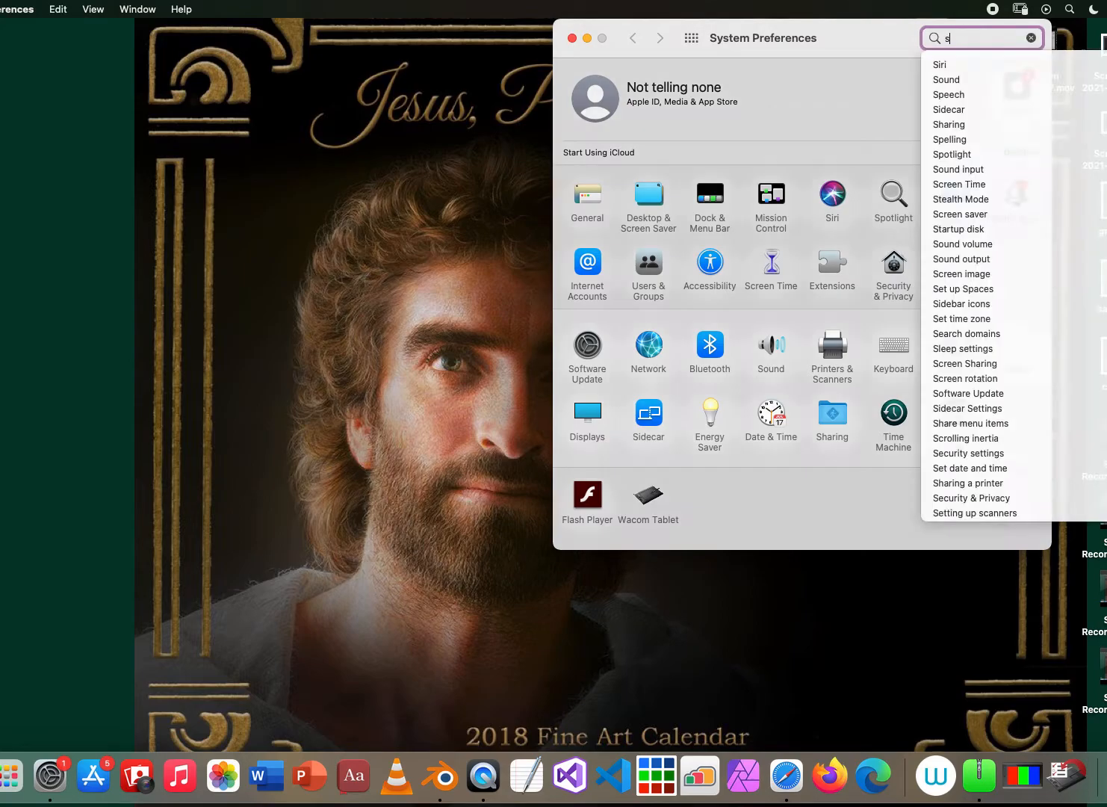
pyautogui.write('ec')
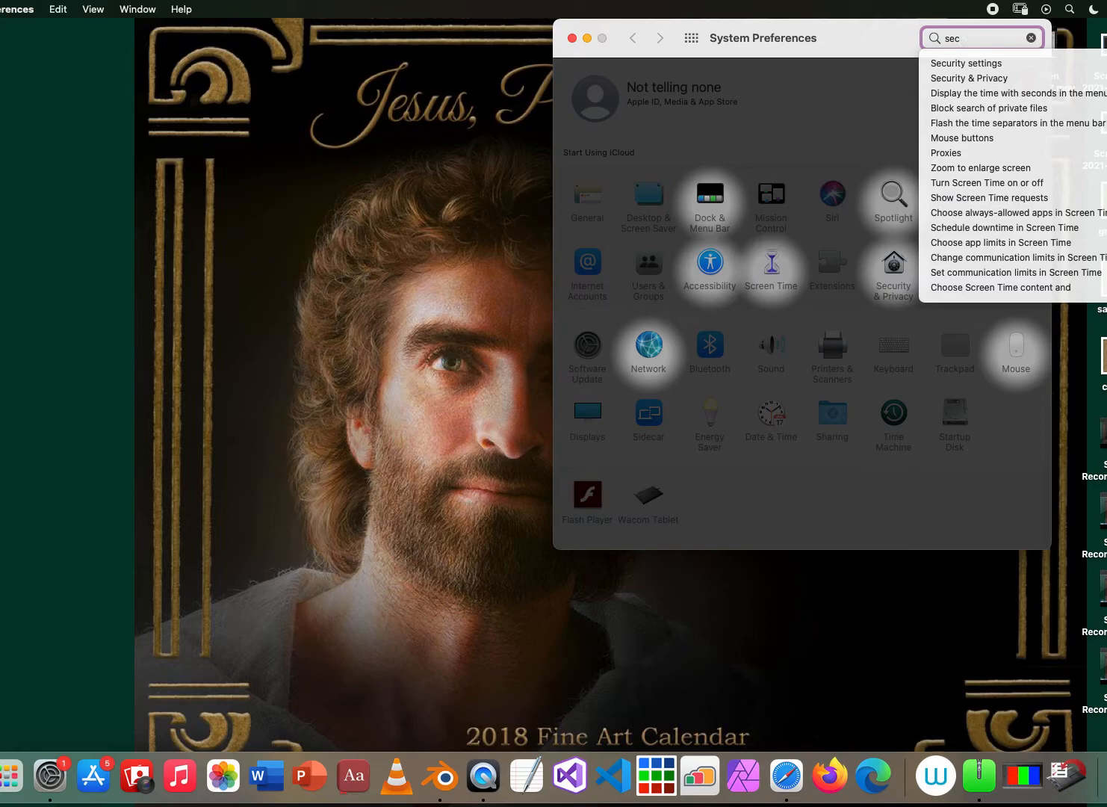
pyautogui.moveTo(920, 269)
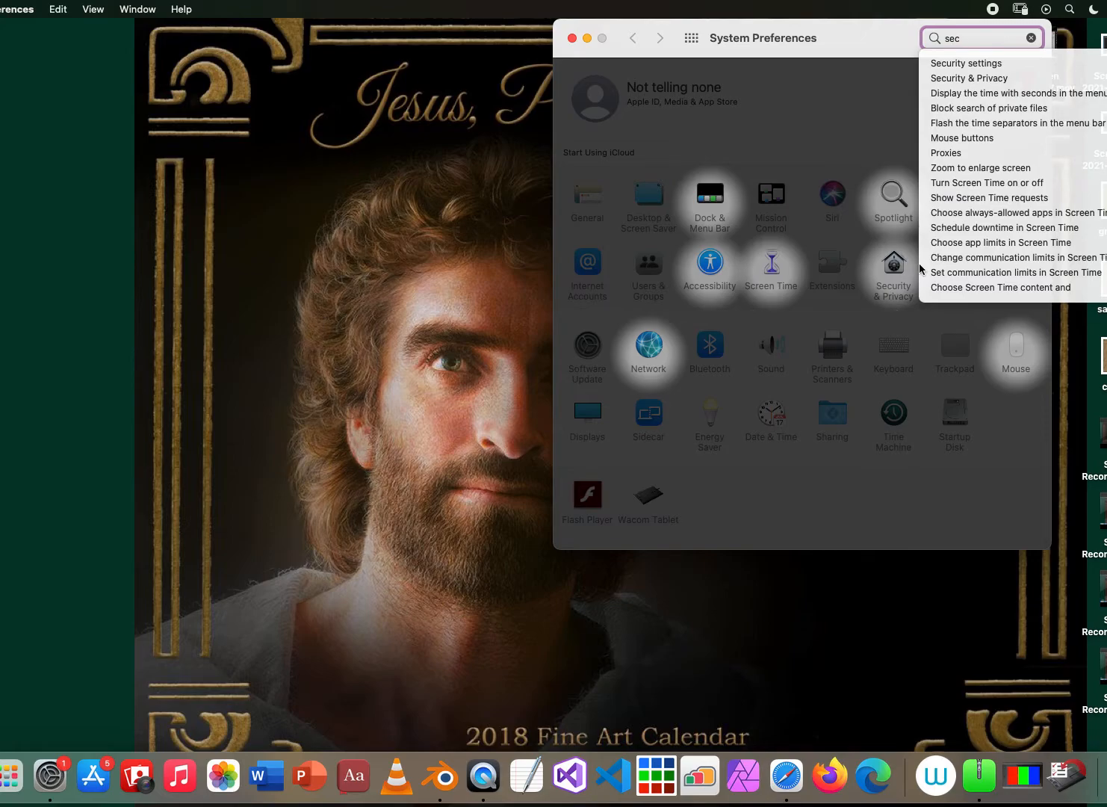
pyautogui.moveTo(897, 266)
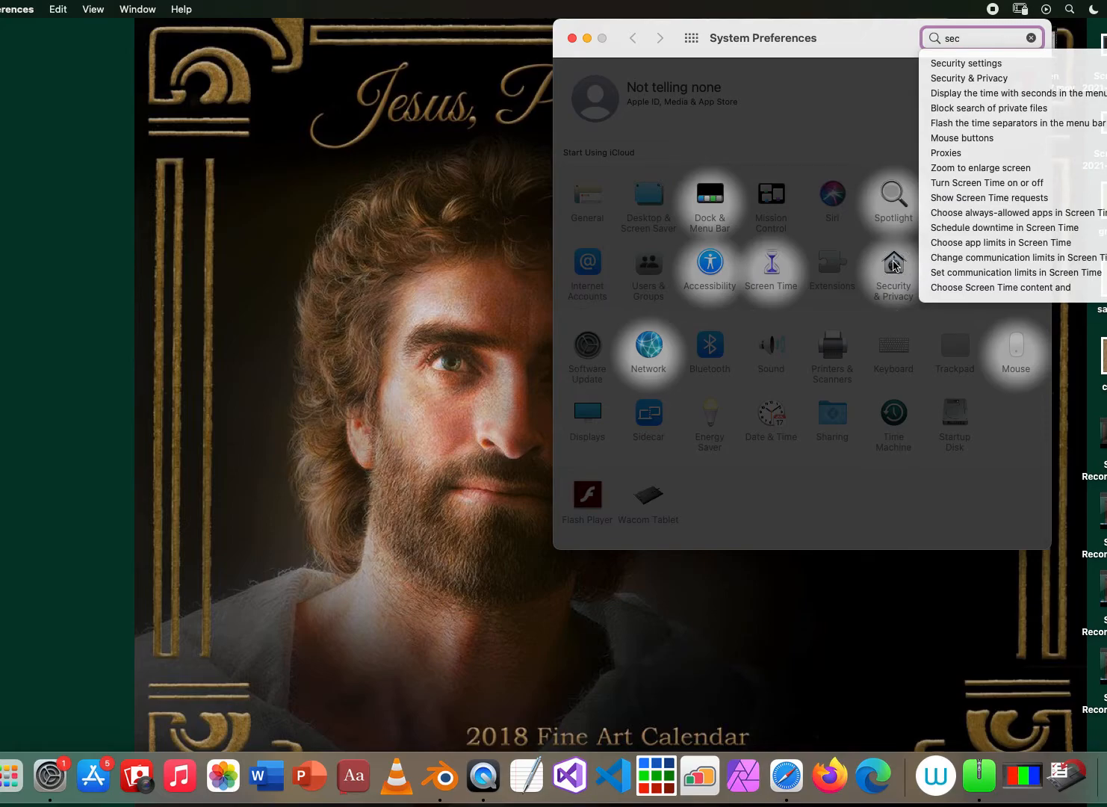
# Open Security & Privacy from the search results and show its Privacy tab.
pyautogui.click(969, 77)
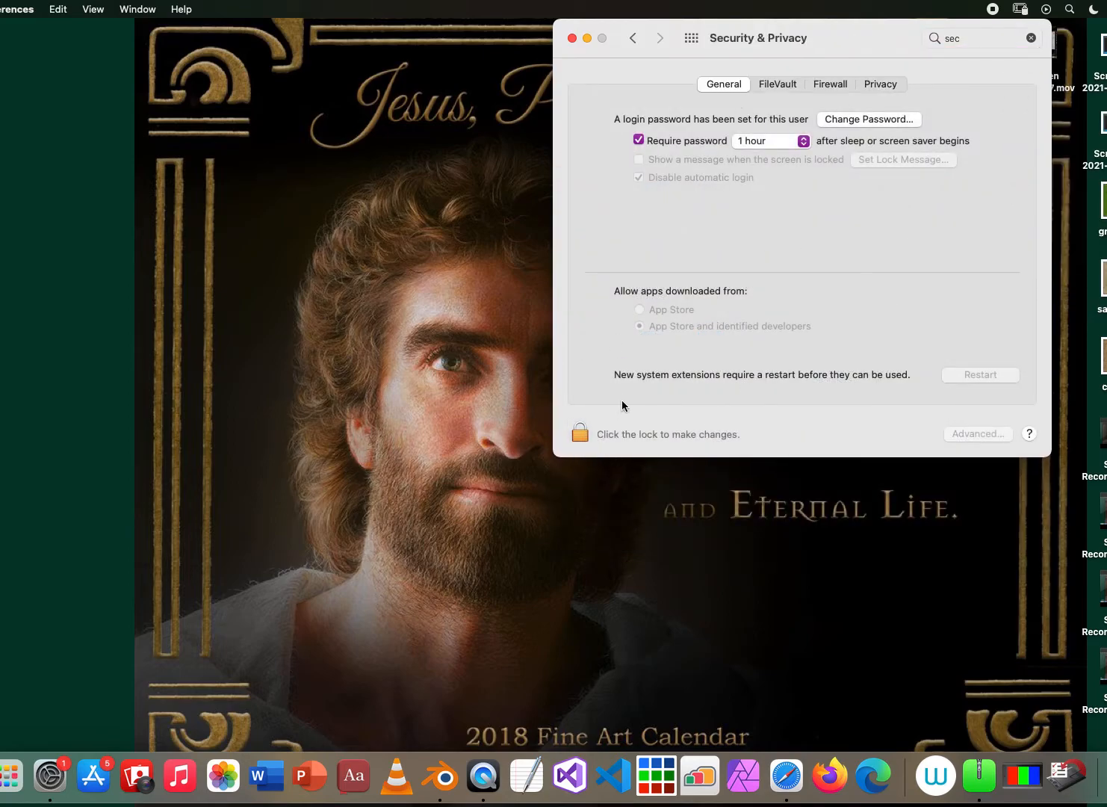
pyautogui.click(880, 84)
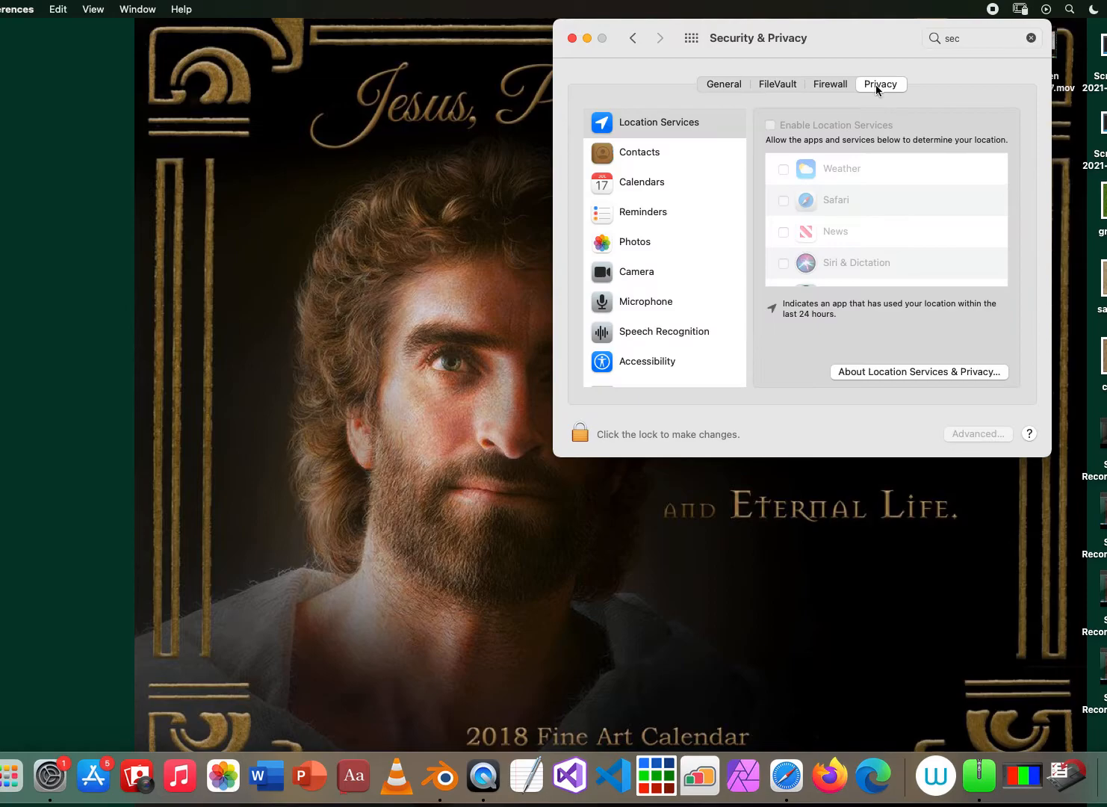
pyautogui.moveTo(827, 248)
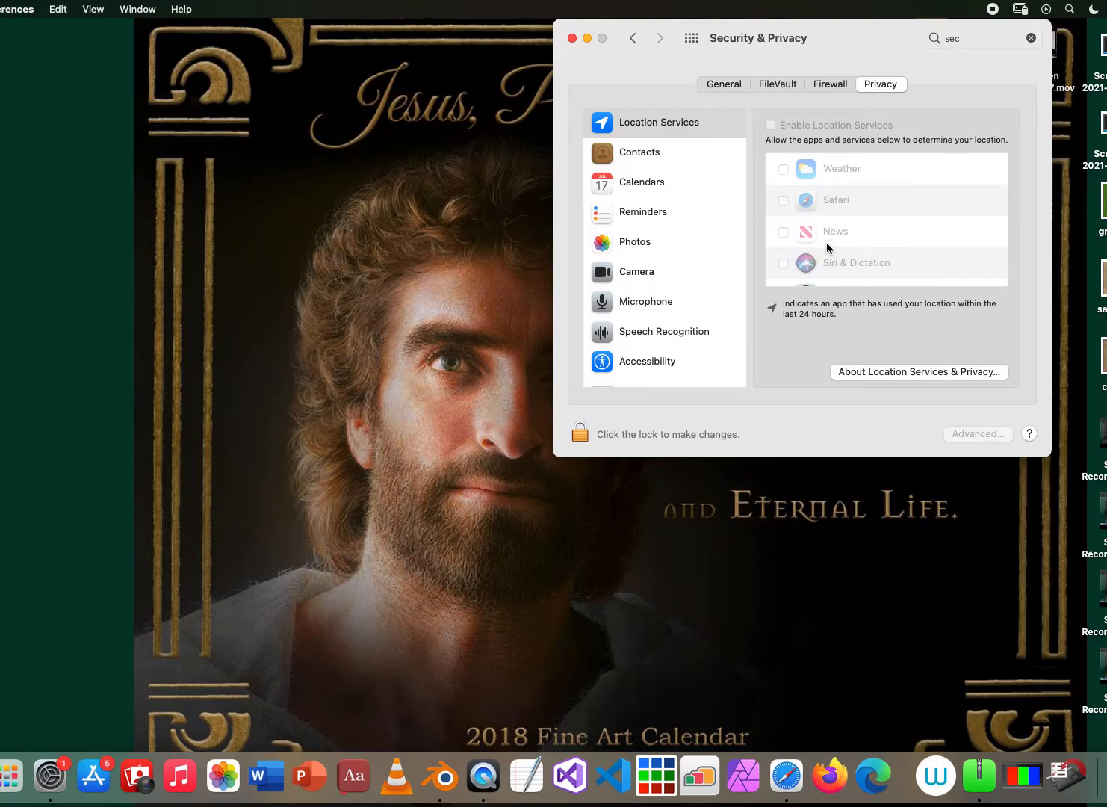
pyautogui.moveTo(849, 210)
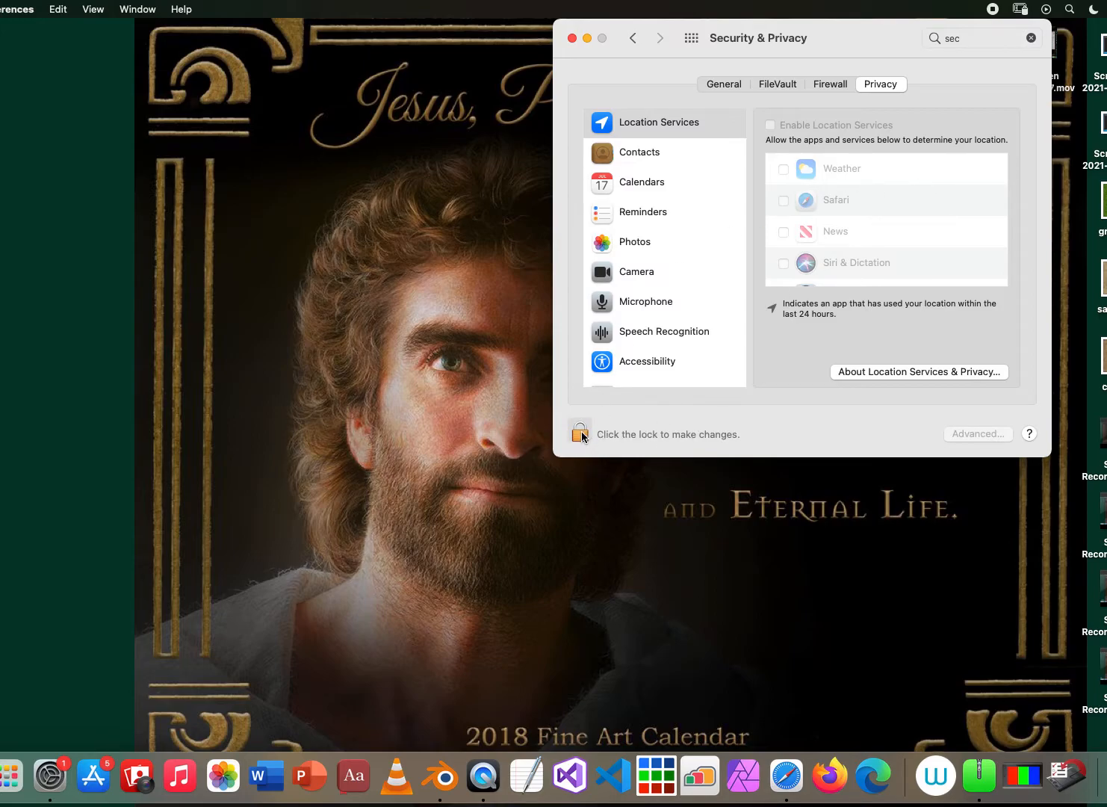
pyautogui.moveTo(590, 427)
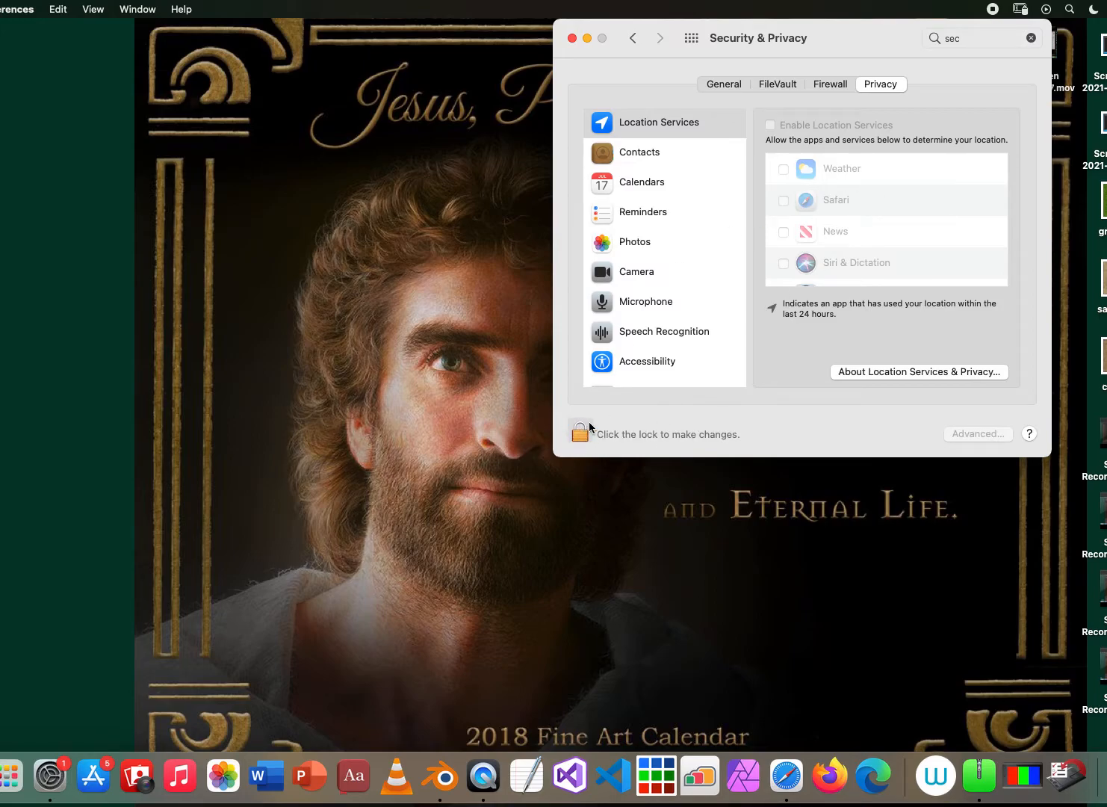
# Use the lock icon to request unlocking the Privacy settings for changes.
pyautogui.click(578, 432)
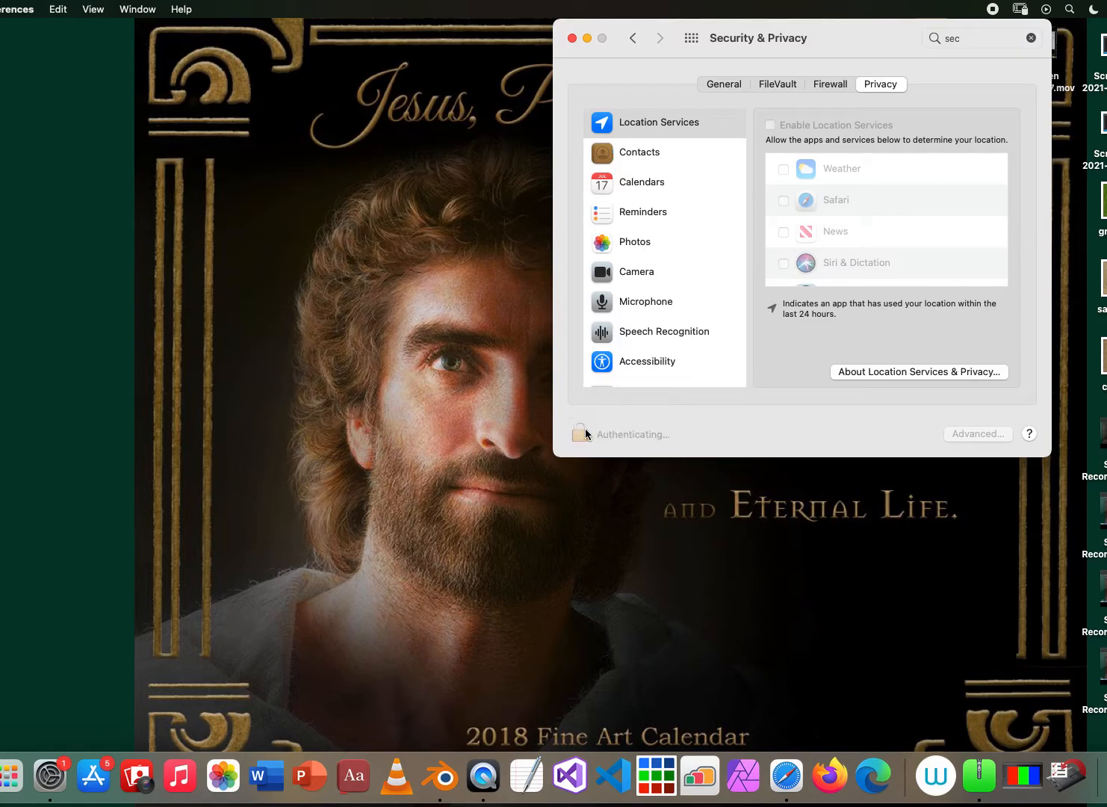
pyautogui.click(581, 433)
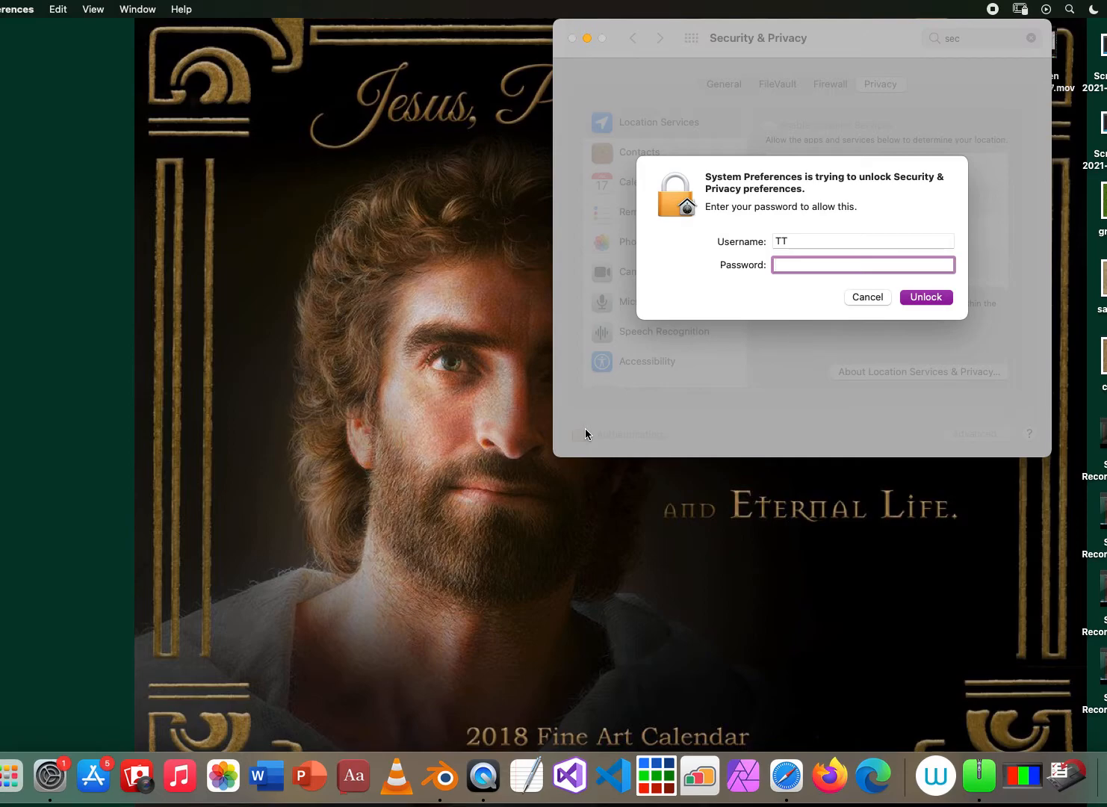
pyautogui.click(926, 296)
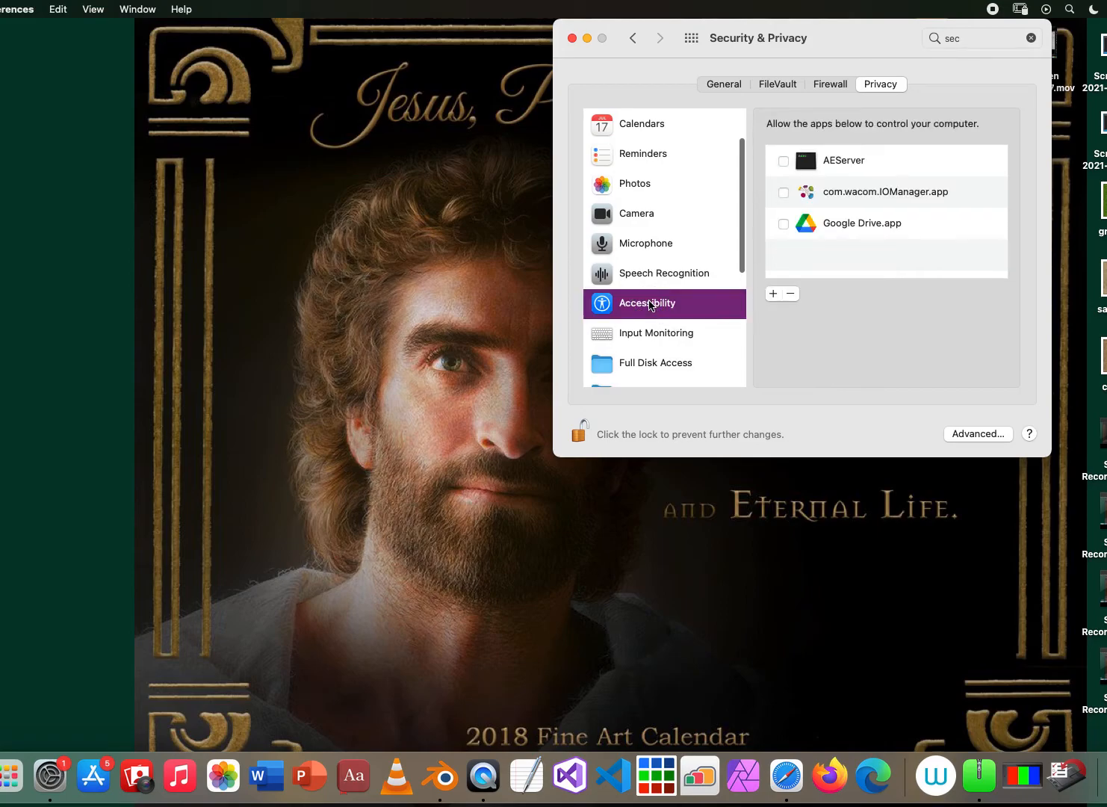
pyautogui.moveTo(656, 287)
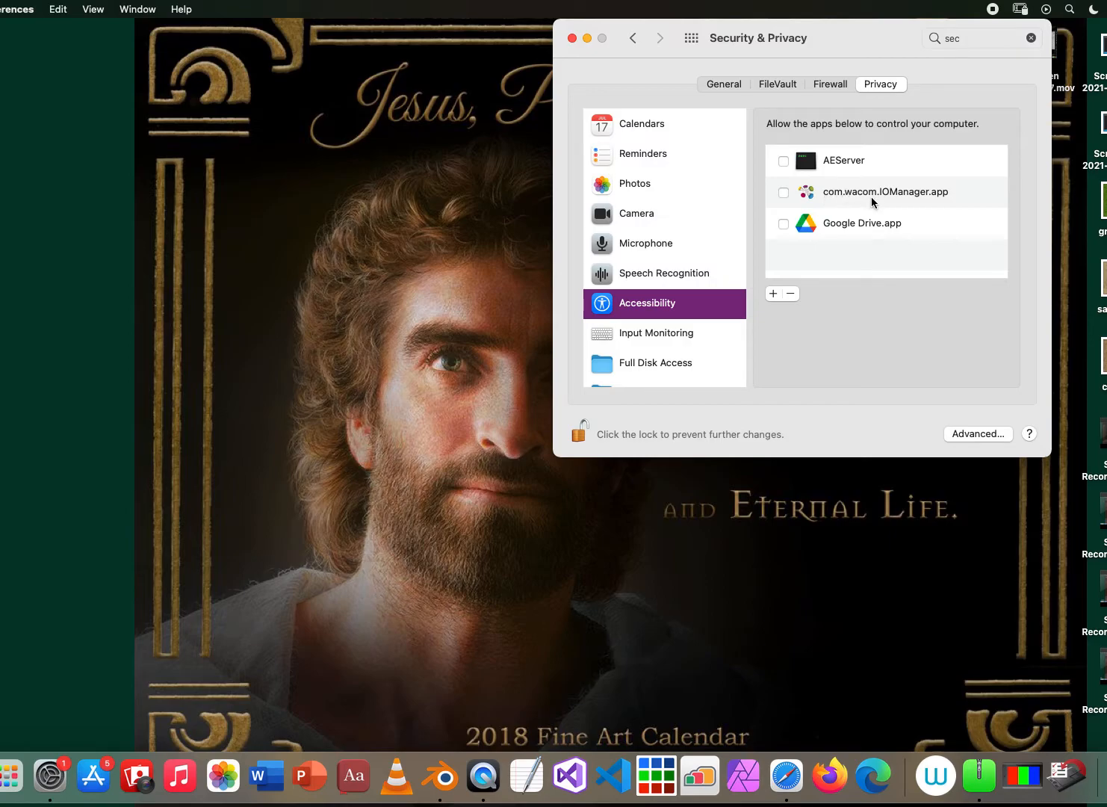
pyautogui.moveTo(818, 204)
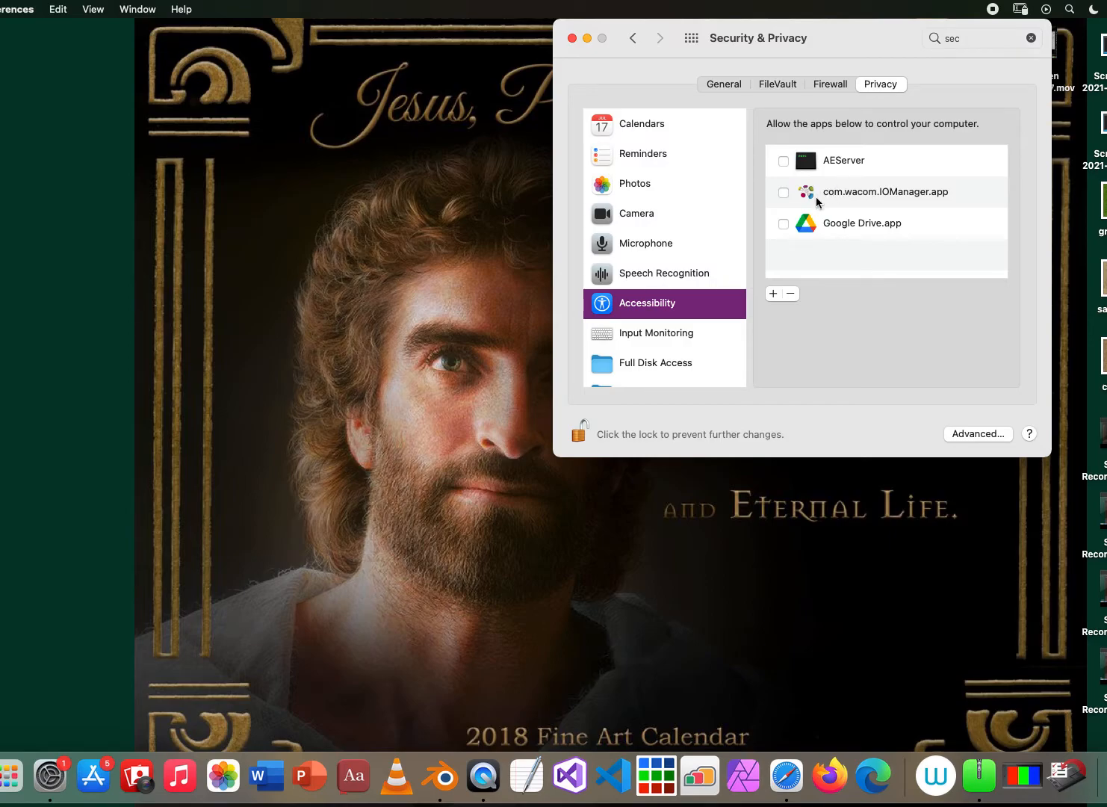
# Allow com.wacom.IOManager.app under Accessibility and close System Preferences.
pyautogui.click(783, 192)
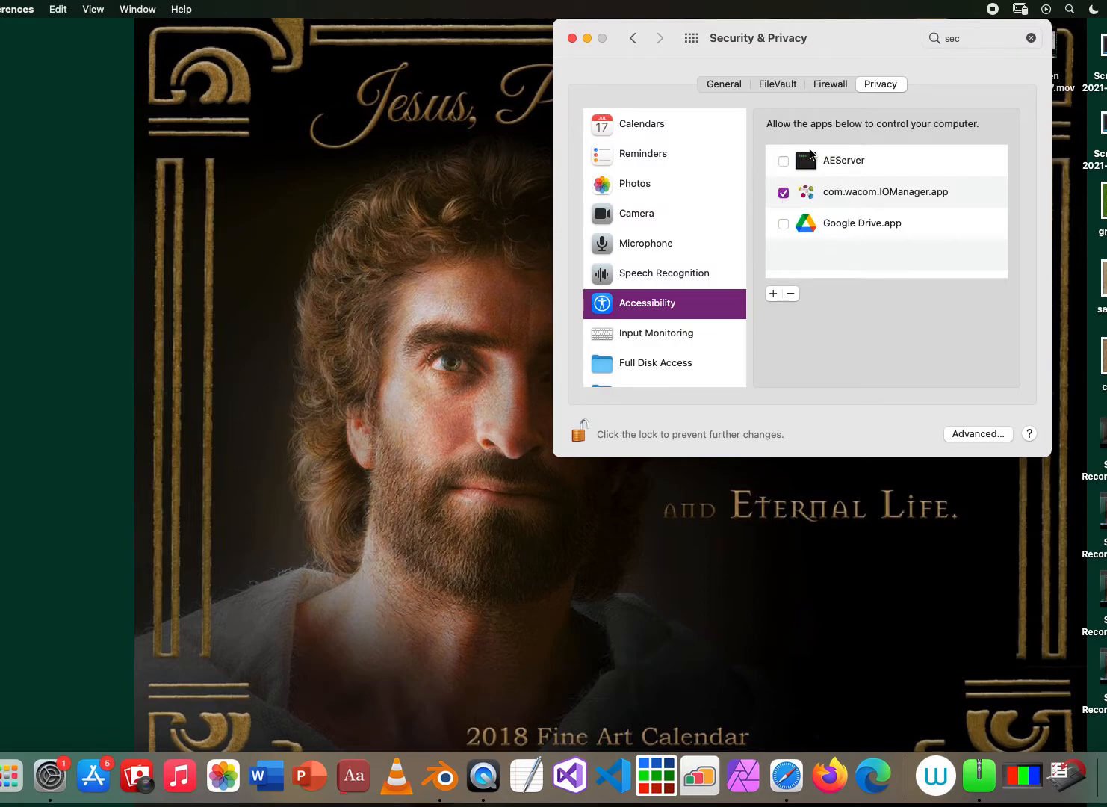
pyautogui.moveTo(1028, 92)
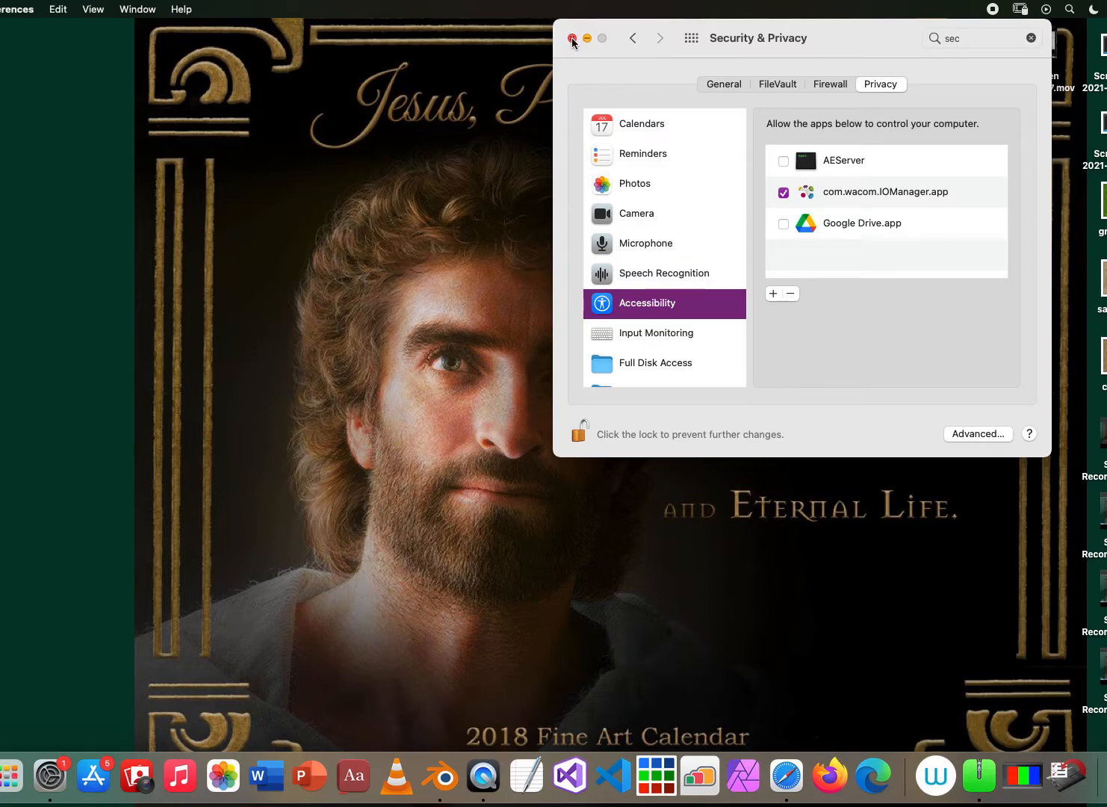
pyautogui.click(572, 38)
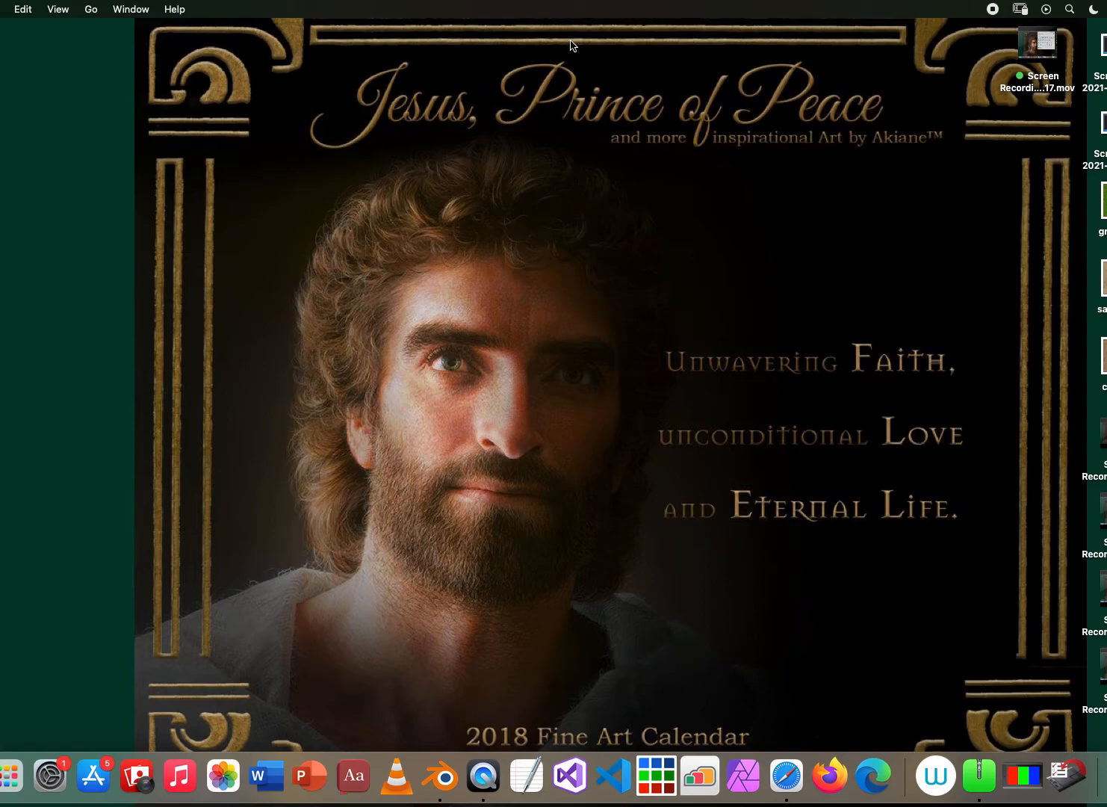
pyautogui.moveTo(690, 505)
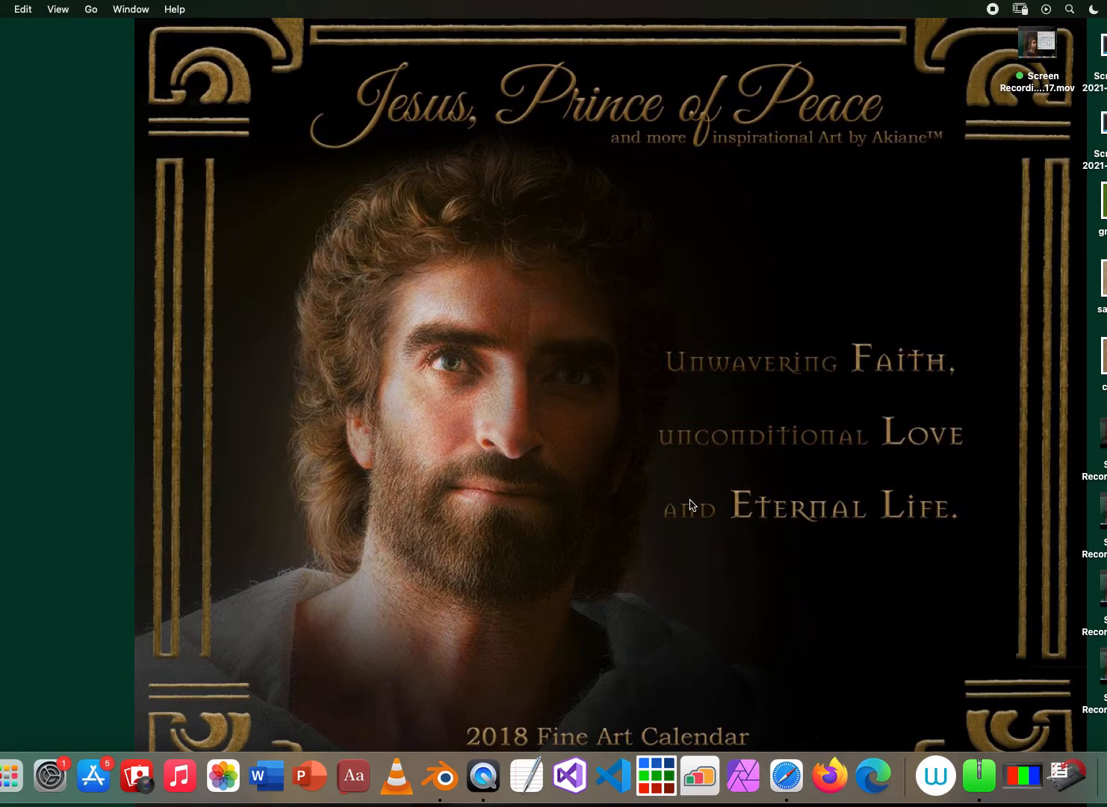
pyautogui.moveTo(315, 499)
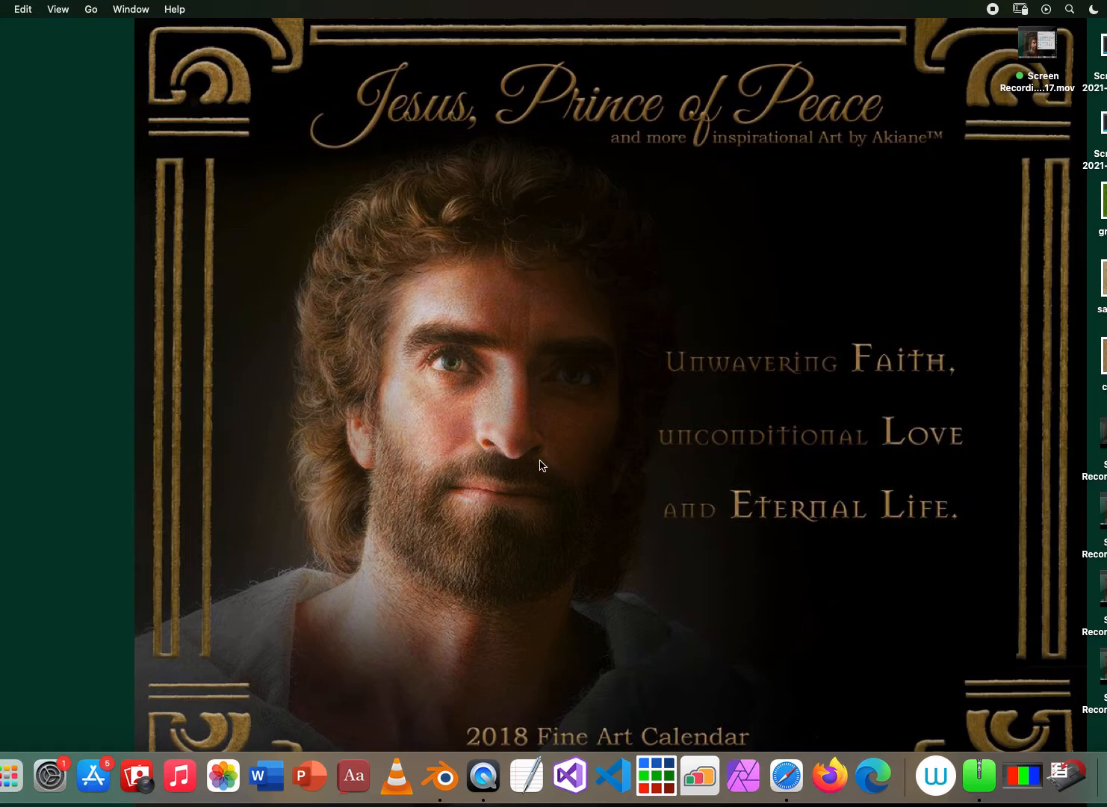
pyautogui.moveTo(624, 551)
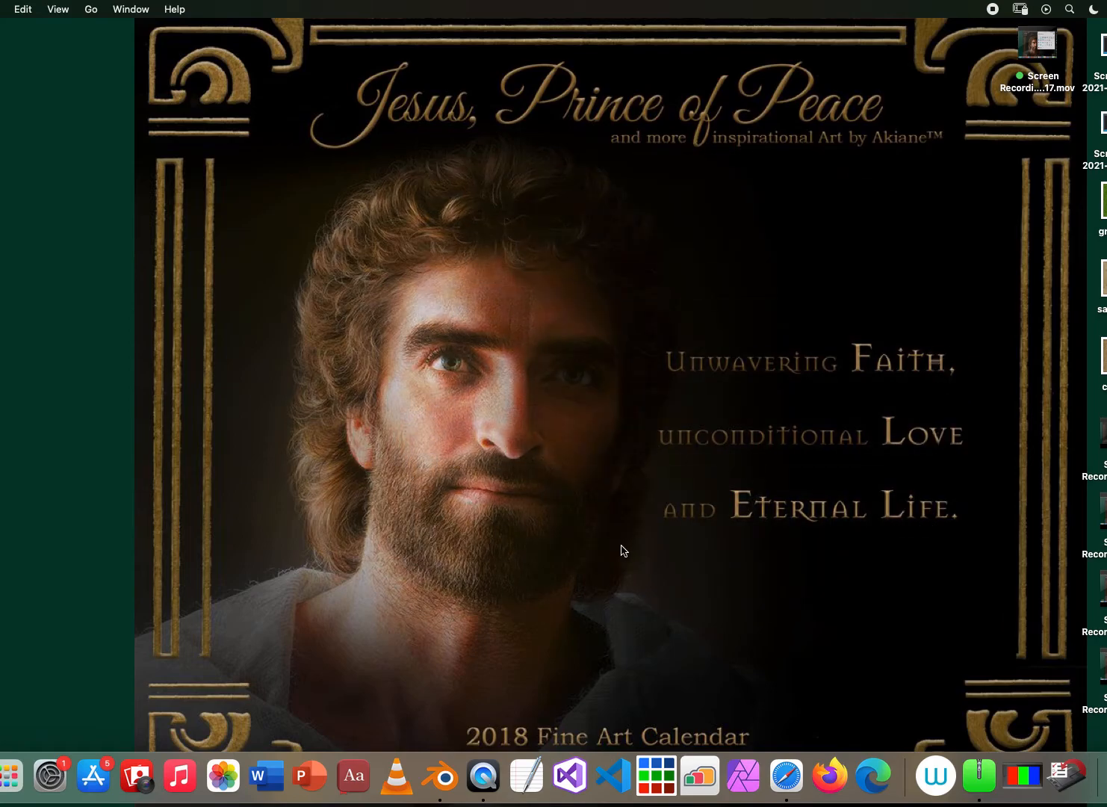